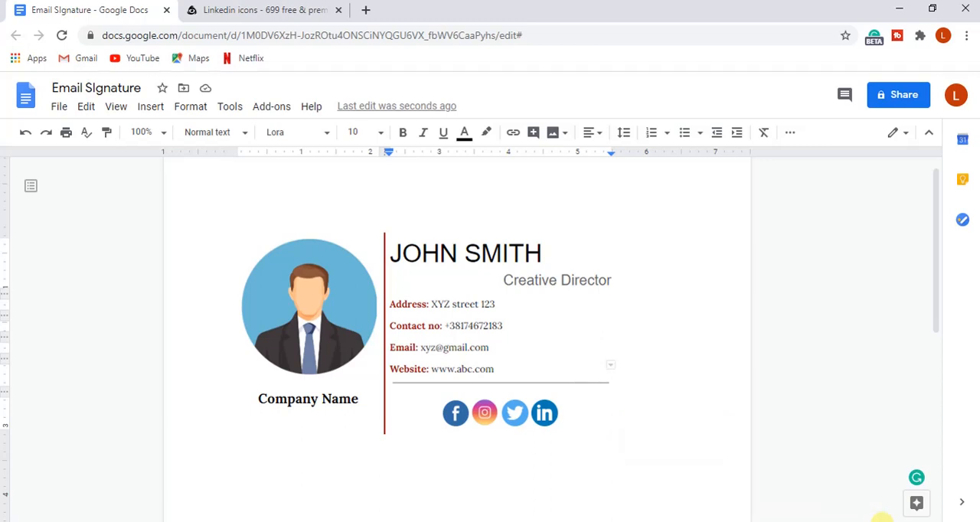
Step: Open the Insert menu to begin adding a 2 x 6 table
left_click(150, 105)
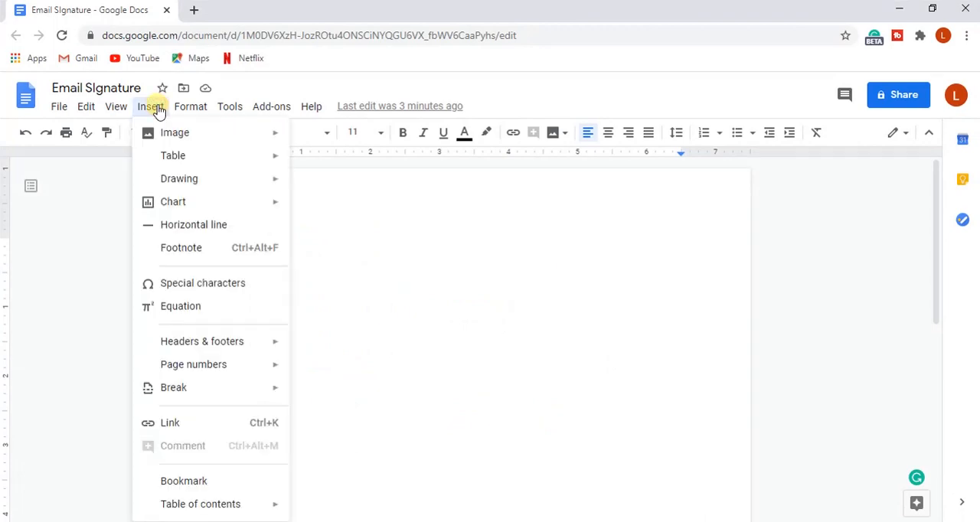
mouse_move(173, 155)
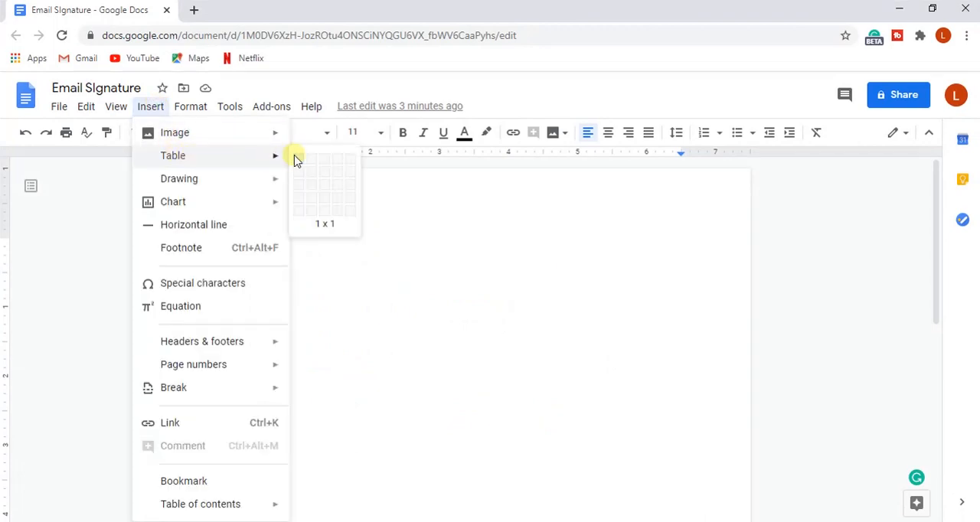
mouse_move(315, 215)
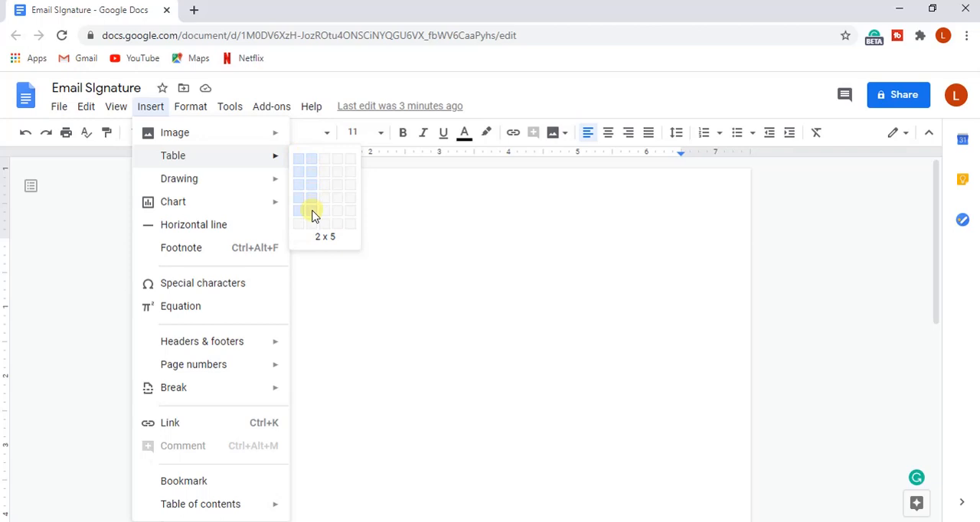
mouse_move(313, 224)
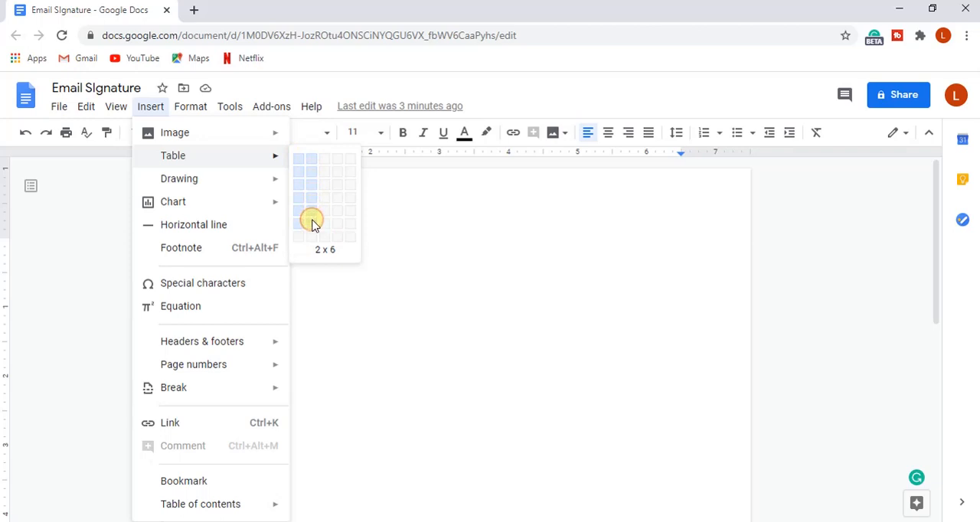
Step: Insert the 2 x 6 table, then select its left column and merge the cells
left_click(312, 222)
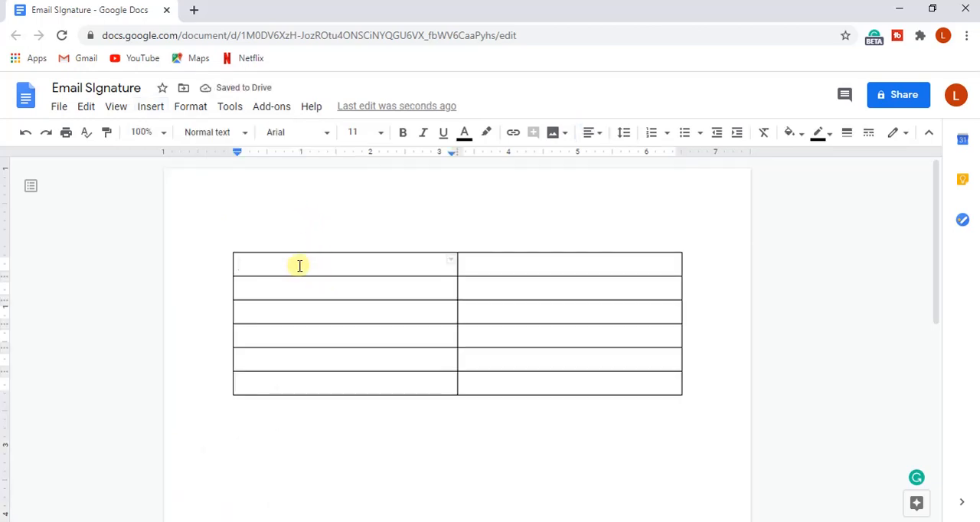
left_click_drag(299, 265, 306, 381)
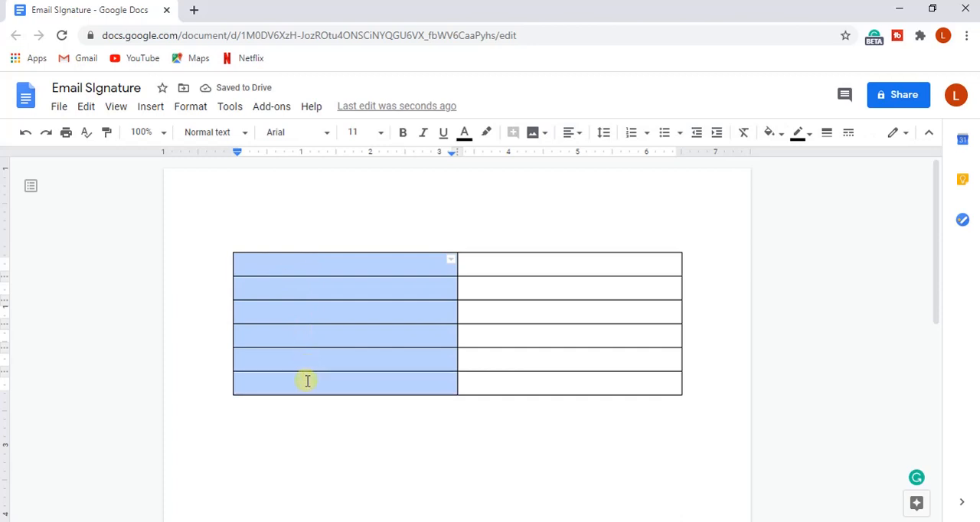
right_click(307, 380)
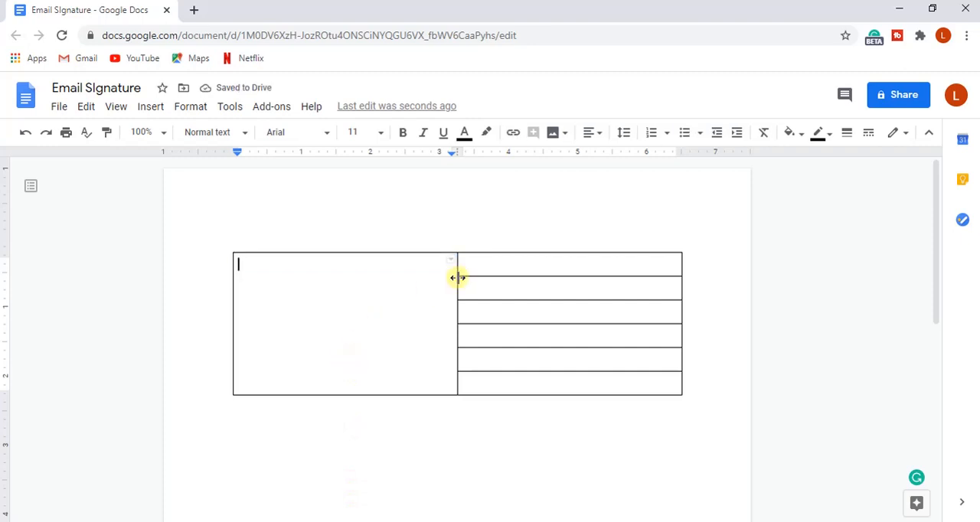
Step: Upload the businessman avatar from the computer into the merged cell and shrink it
left_click(552, 132)
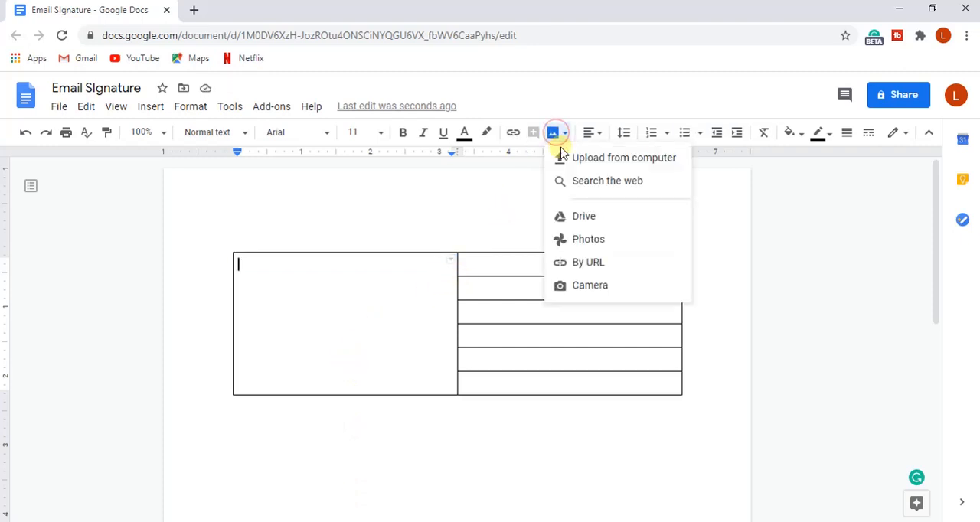
left_click(625, 157)
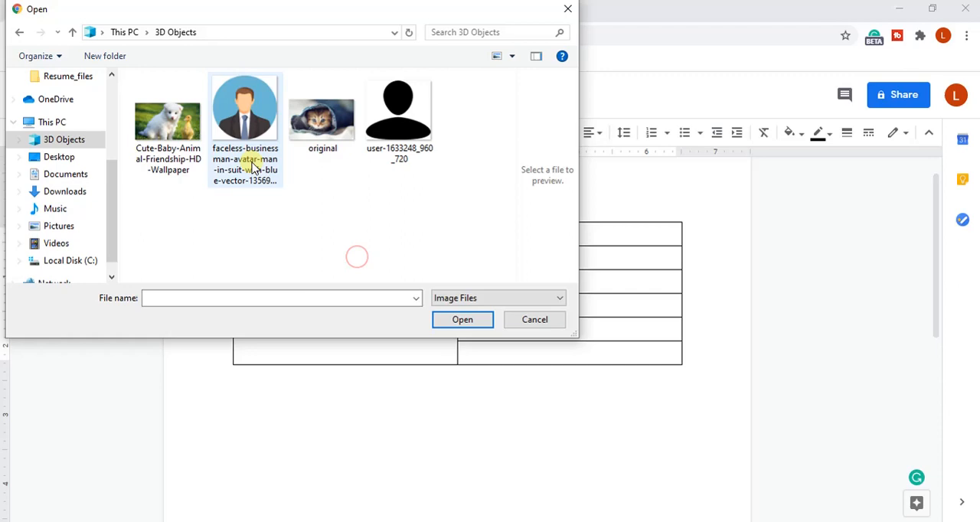
left_click(244, 108)
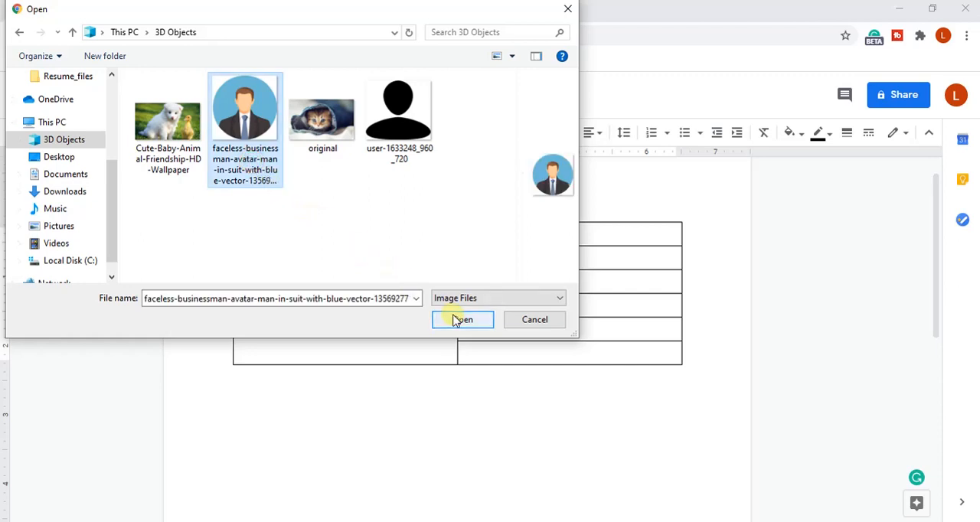
left_click(462, 319)
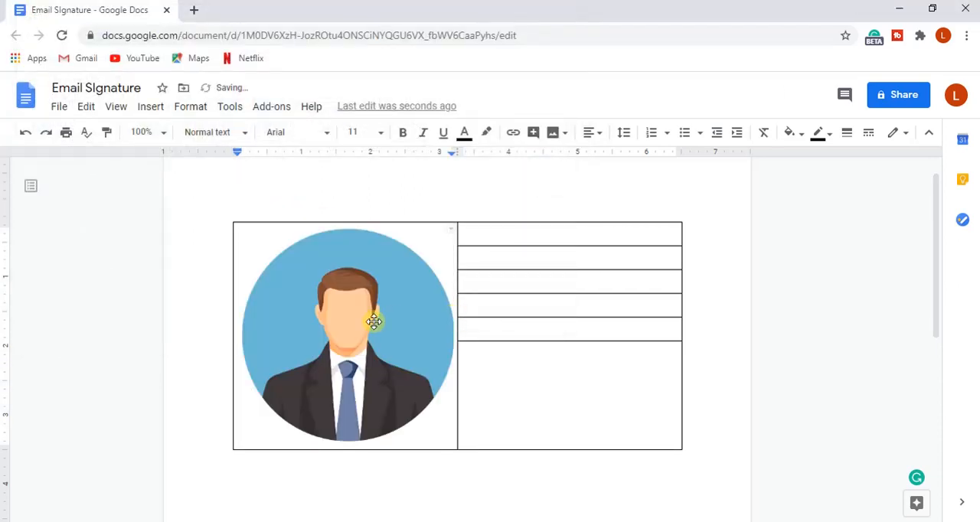
left_click(374, 321)
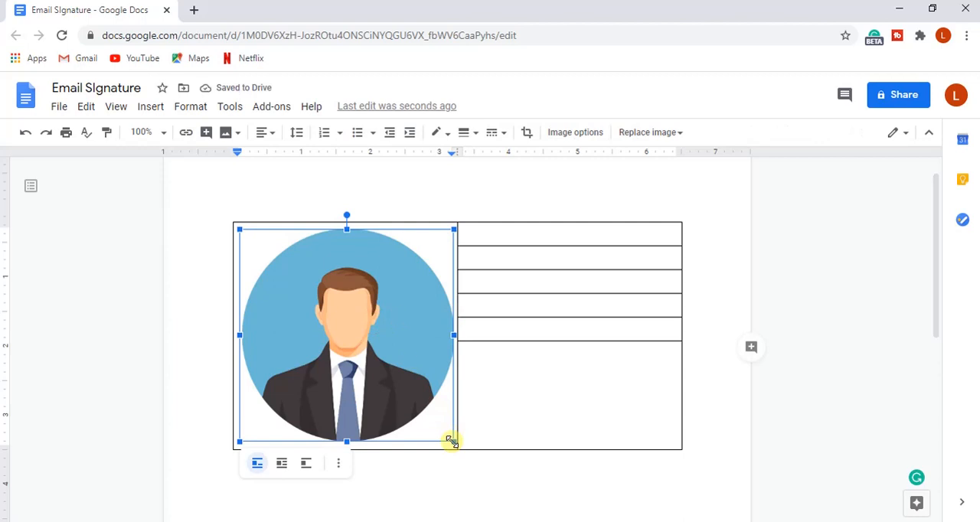
left_click_drag(453, 442, 364, 354)
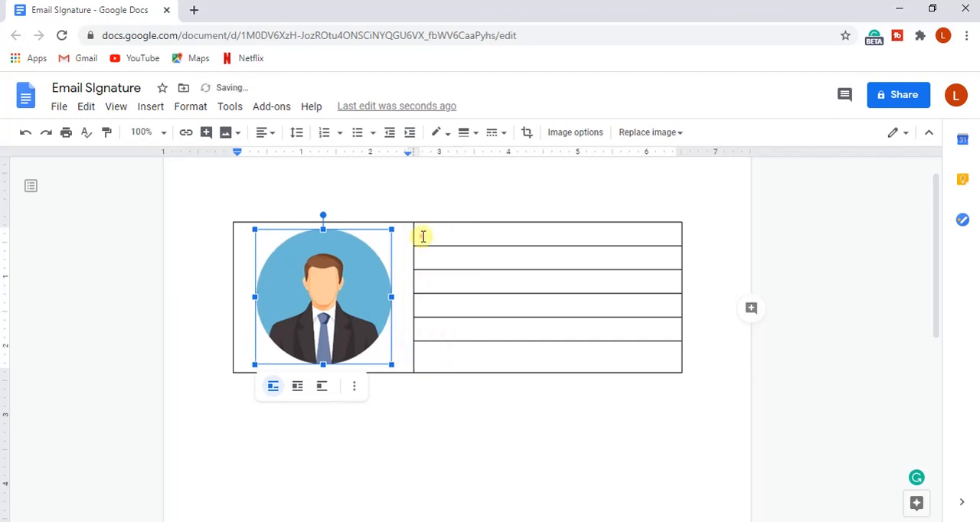
Step: Type 'JOHN SMITH' and 'Creative Director', then apply a paragraph style to the name
type("JOHN SMITH")
left_click(548, 234)
type("C")
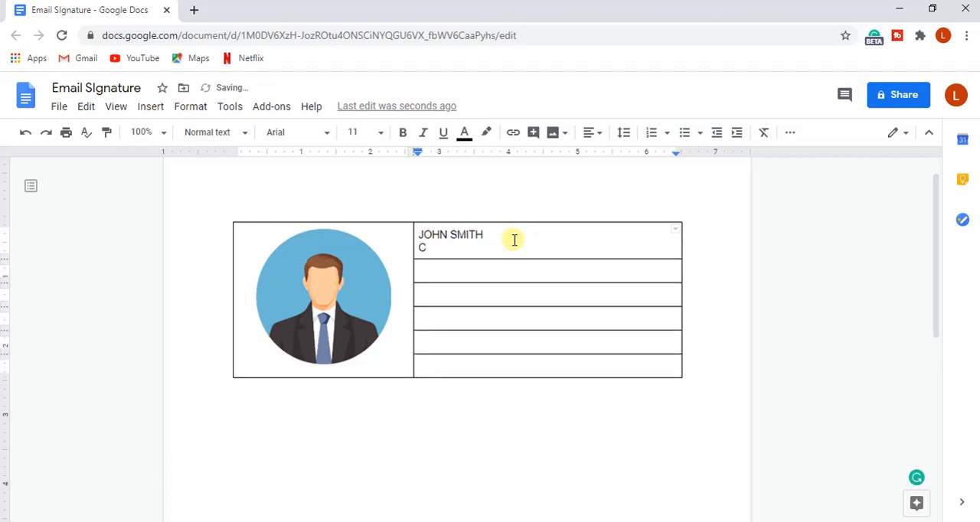
type("reative")
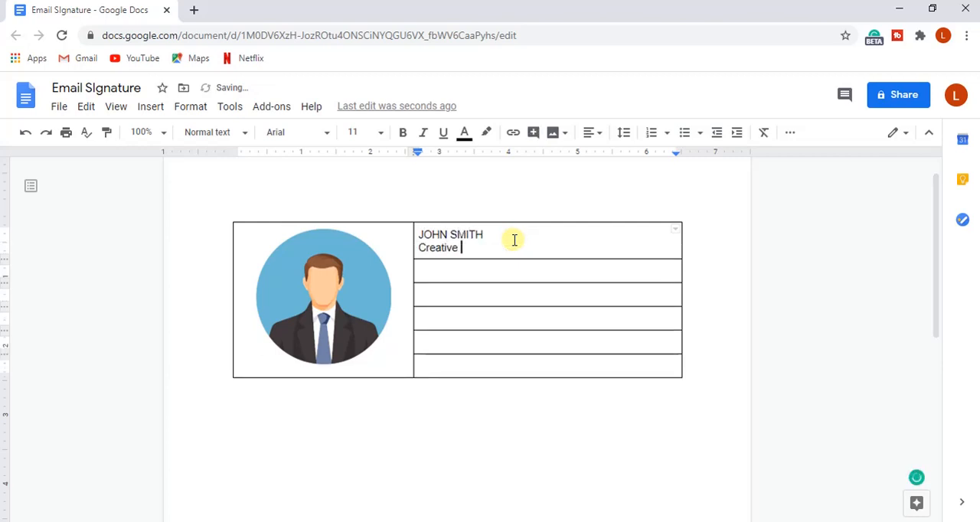
type("Director")
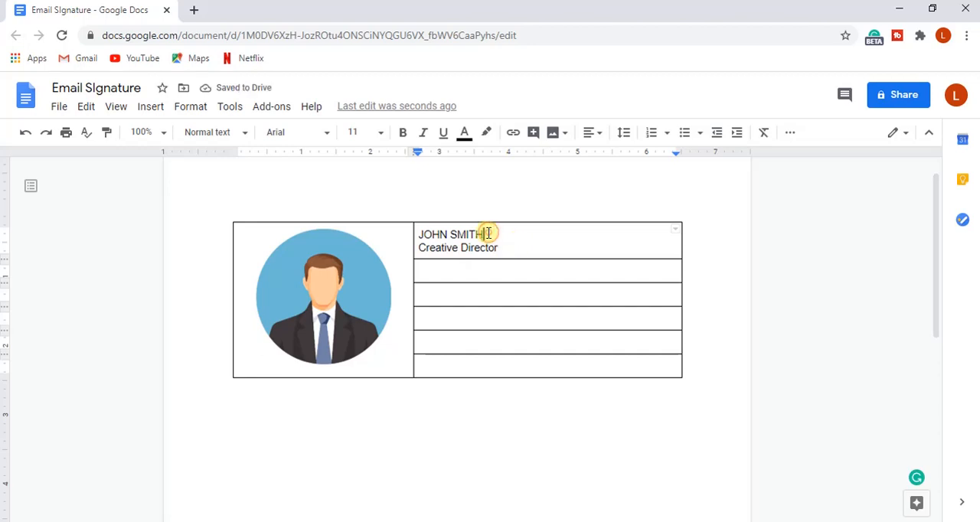
double_click(450, 234)
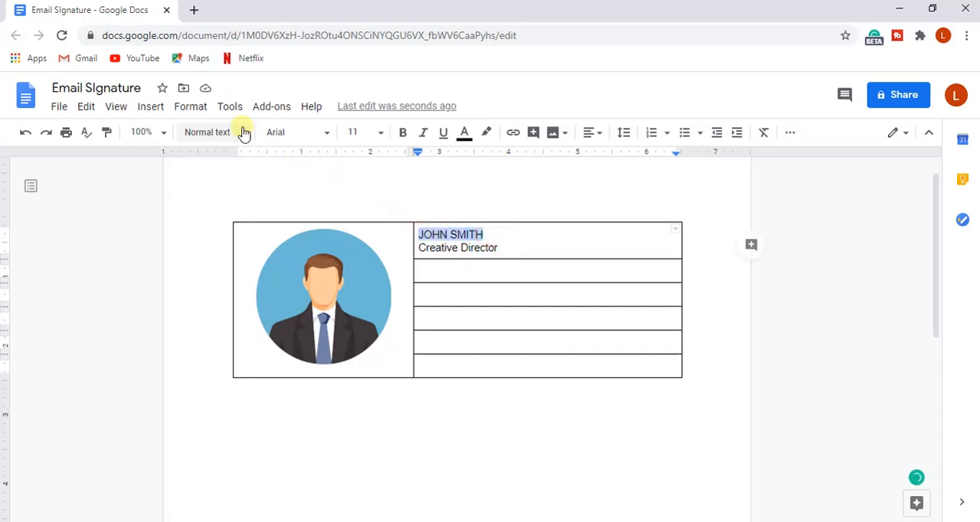
left_click(207, 132)
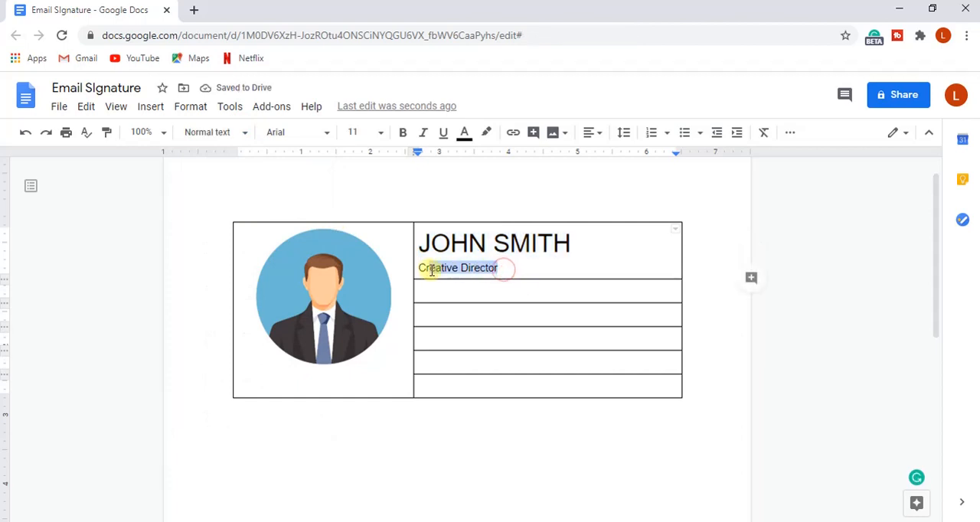
mouse_move(277, 132)
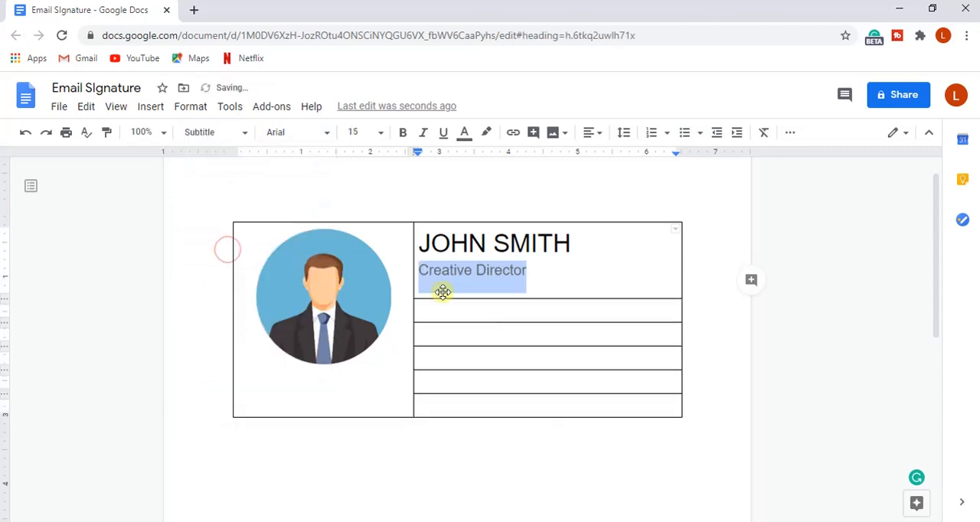
Step: Right-align the subtitle, narrow the table, and remove space after the paragraph
left_click(589, 132)
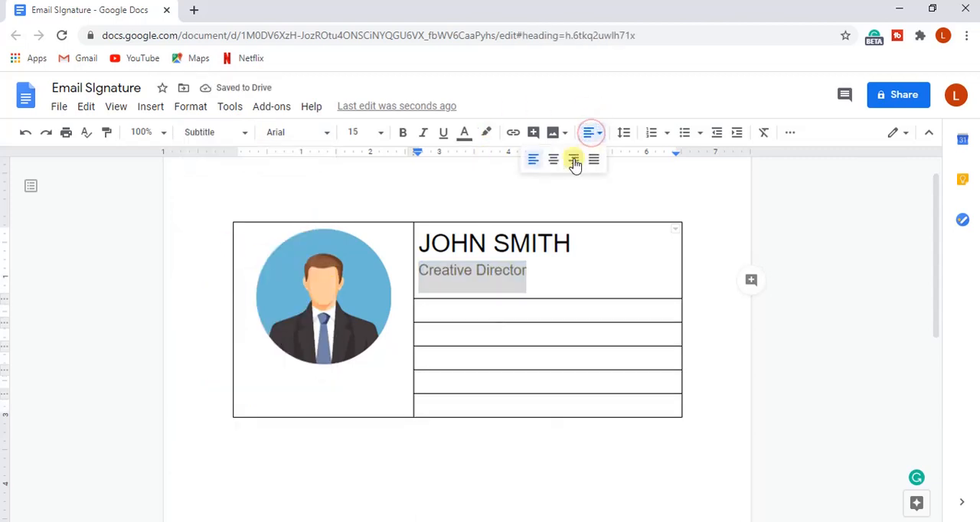
left_click(573, 160)
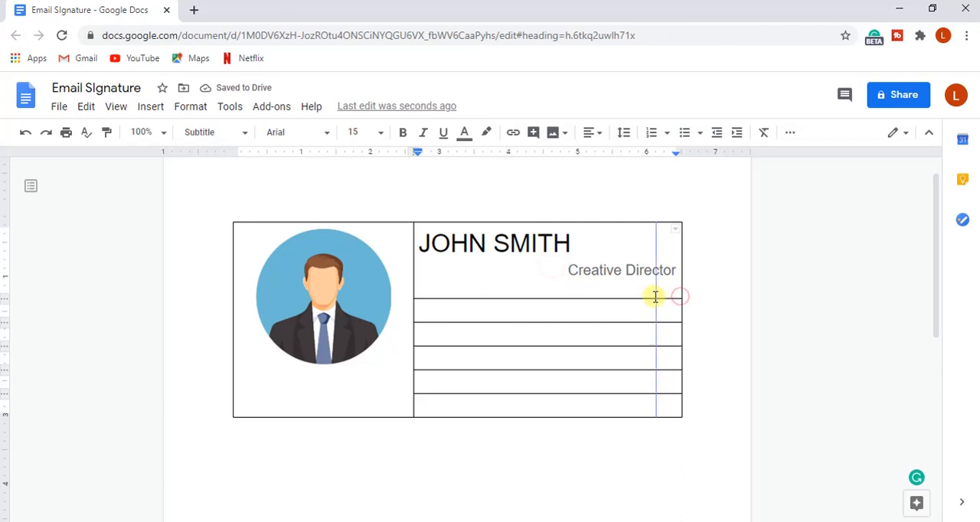
left_click(443, 316)
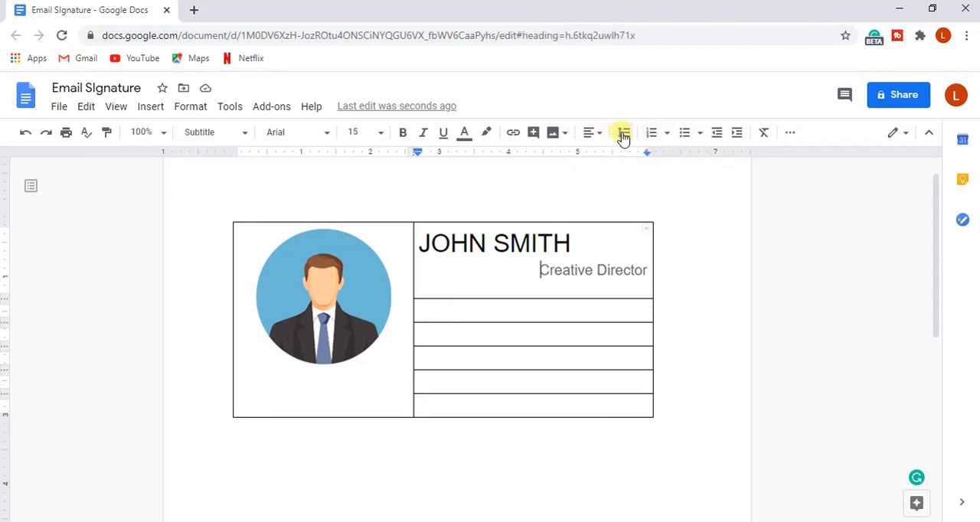
left_click(622, 132)
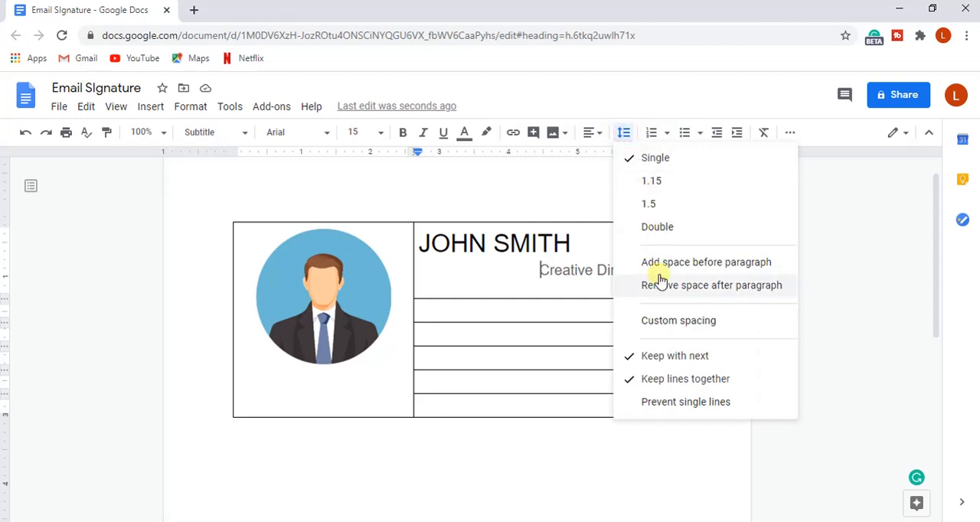
left_click(713, 285)
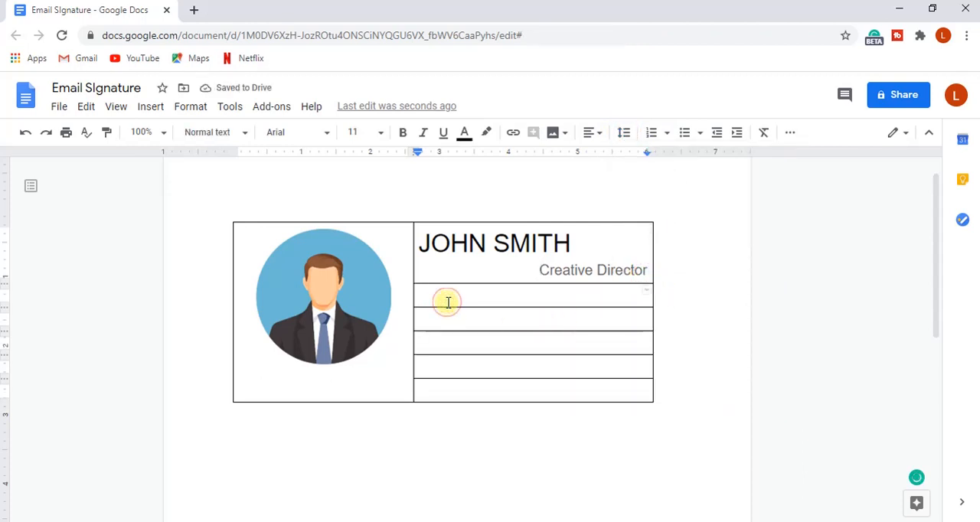
Step: Add a formatted 'Address' label followed by 'XYZ street' in the contact rows
type("A")
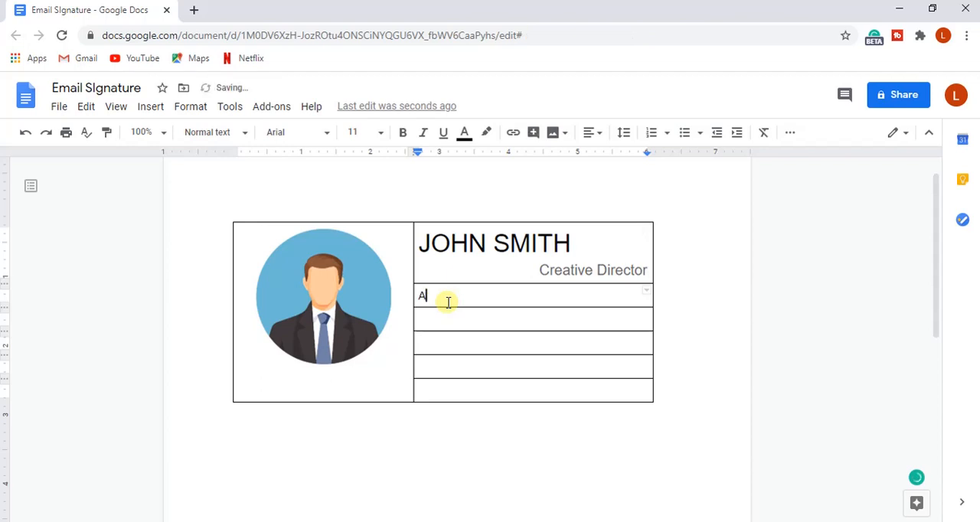
type("ddress:")
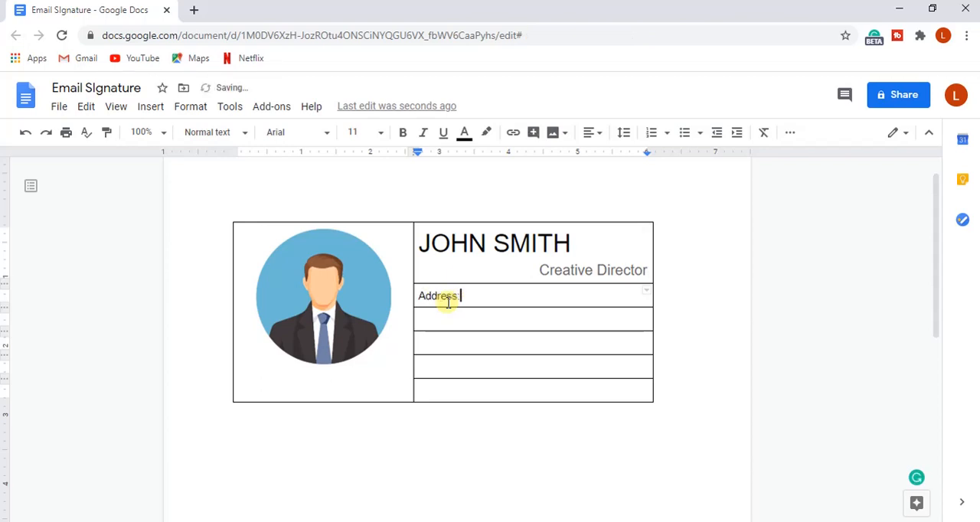
double_click(436, 295)
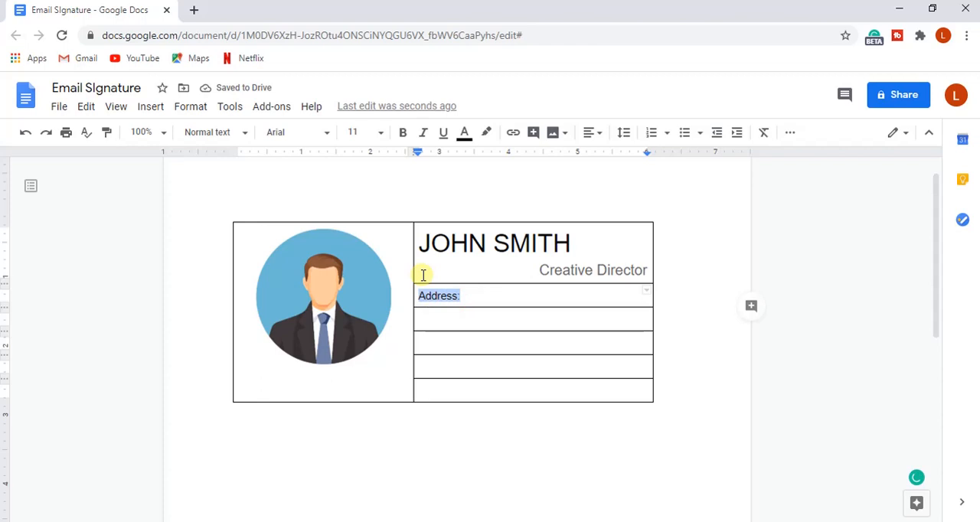
left_click(464, 132)
type(" X")
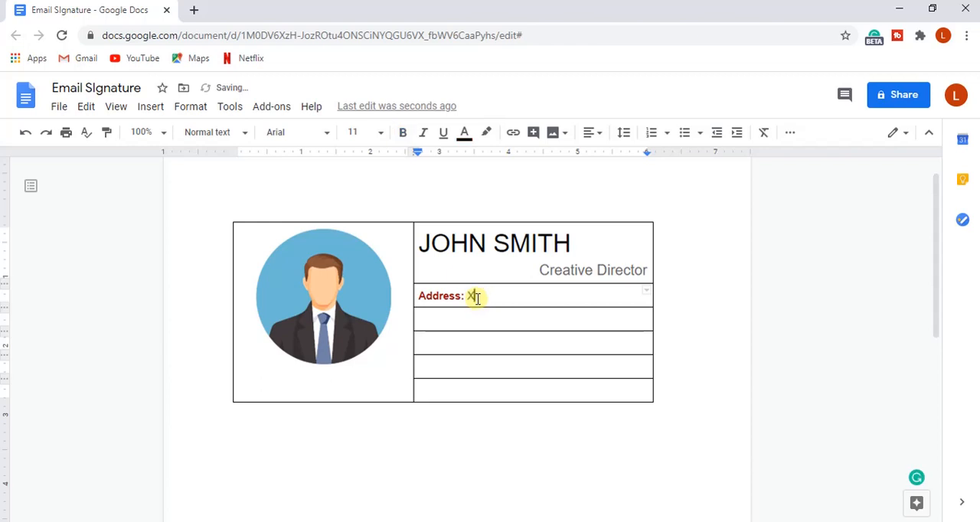
type("YZ street 123")
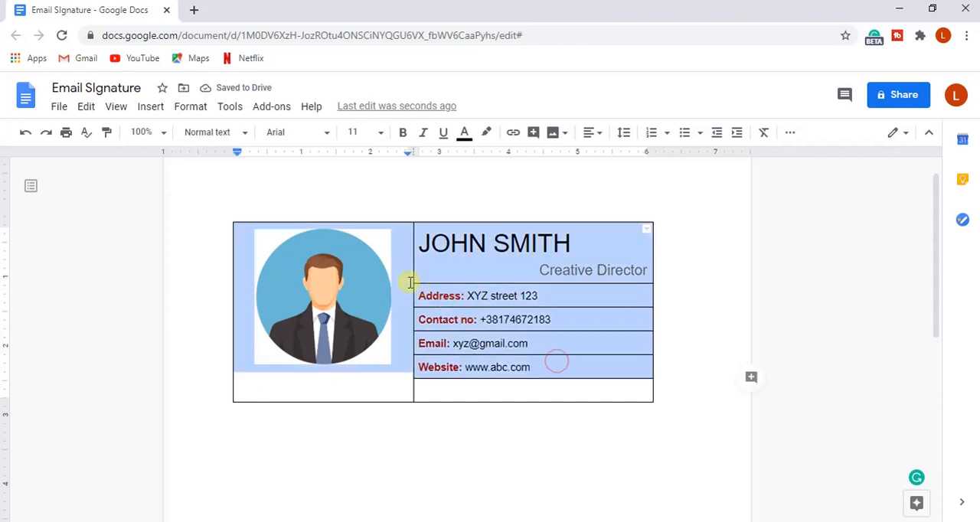
Step: Set the contact details to font size 10 and place the cursor in the bottom-right cell
left_click(381, 132)
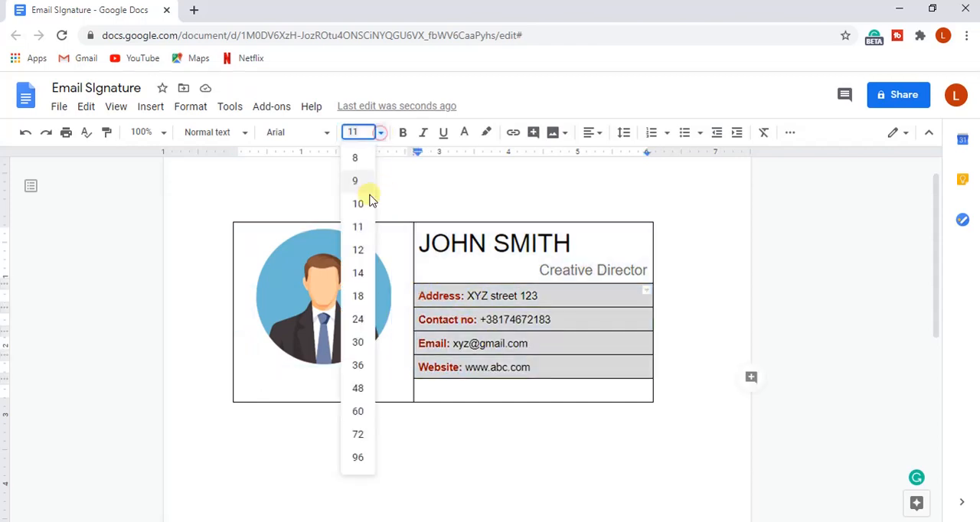
left_click(356, 203)
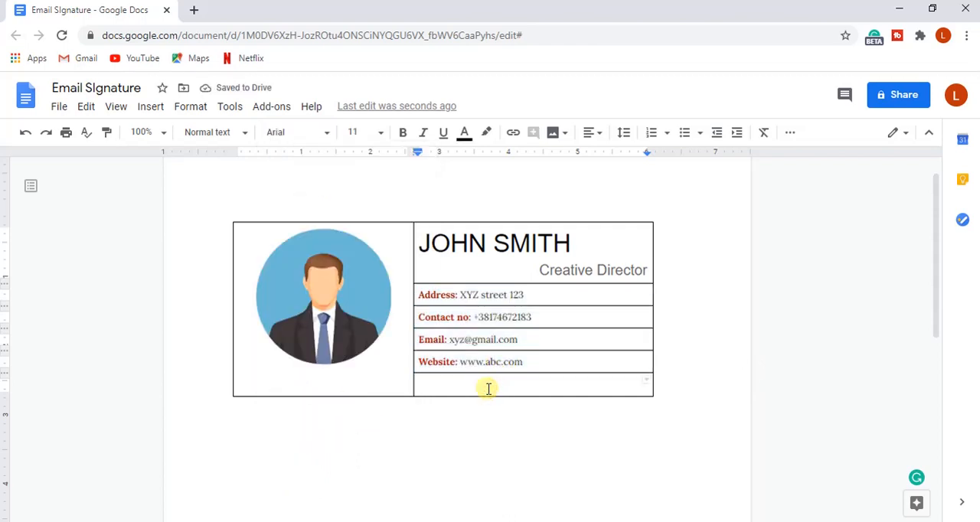
left_click(488, 386)
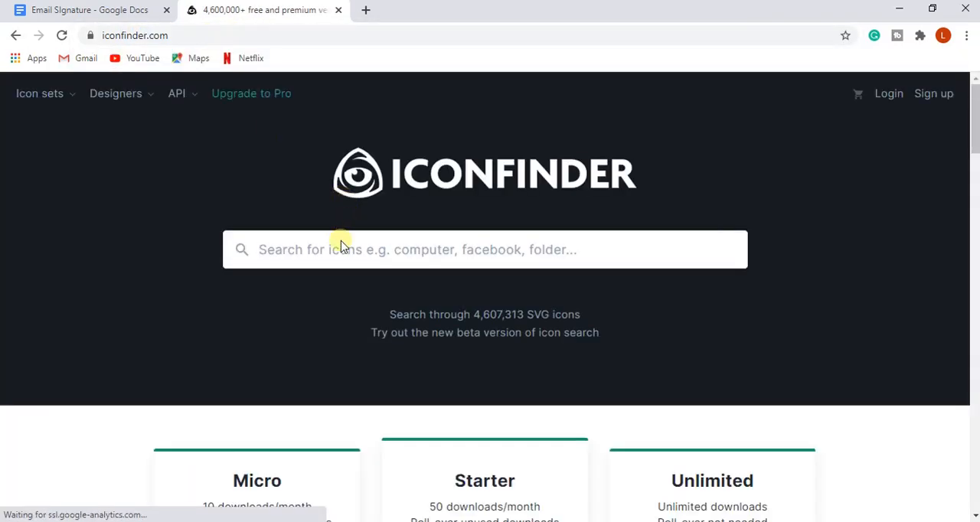
Step: Search Iconfinder for 'facebook' and open a round blue Facebook icon
type("f")
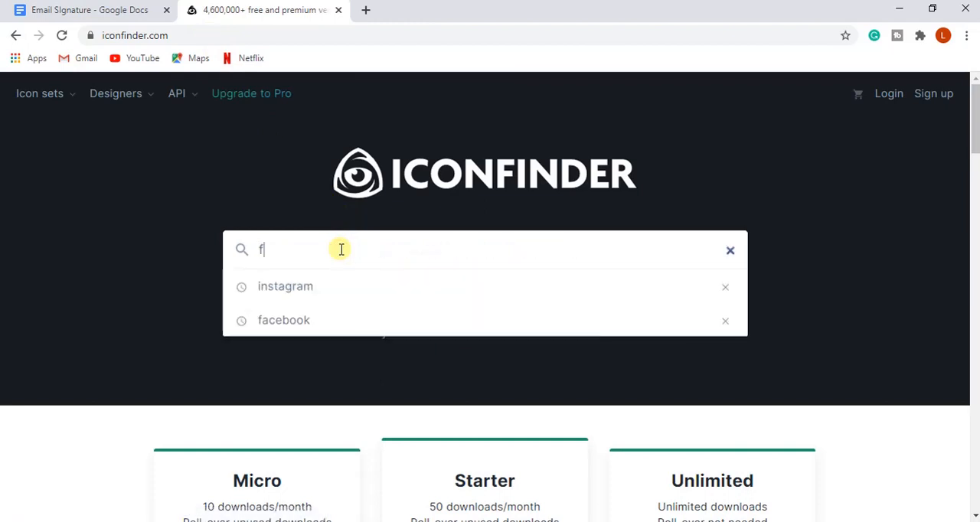
type("acbe")
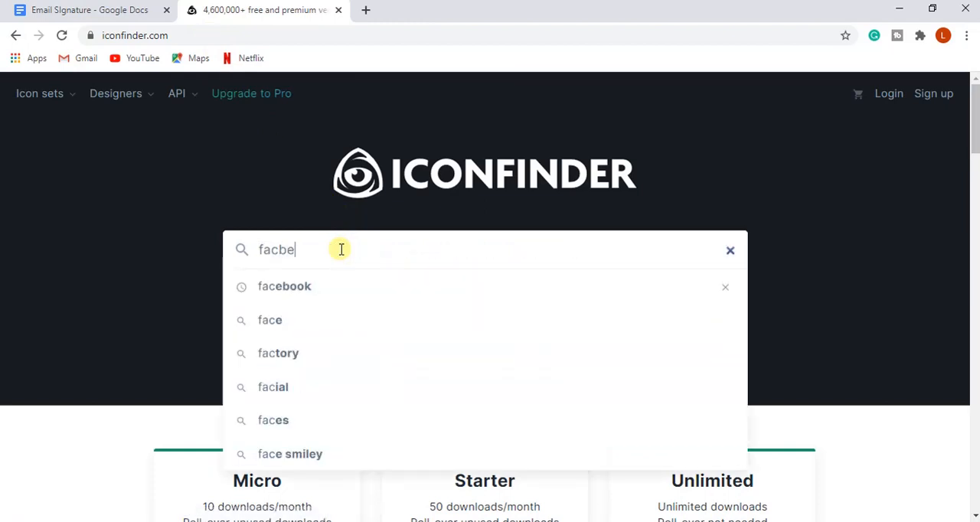
left_click(284, 286)
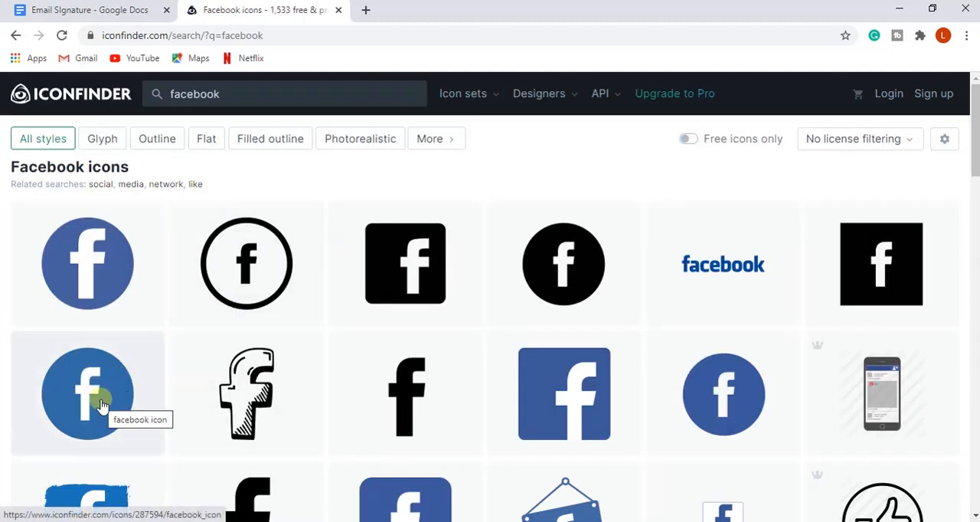
left_click(90, 392)
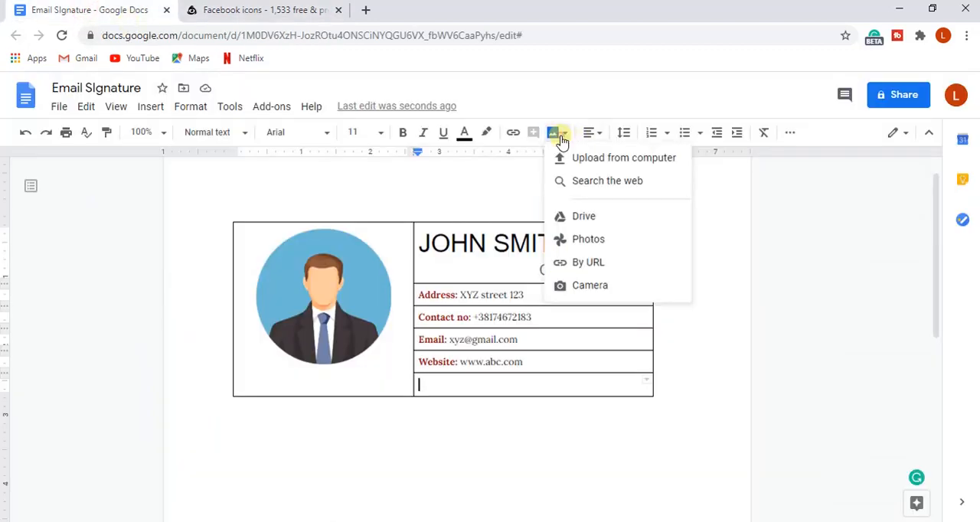
Step: Insert the Facebook icon into the bottom-right cell and resize it smaller
left_click(589, 262)
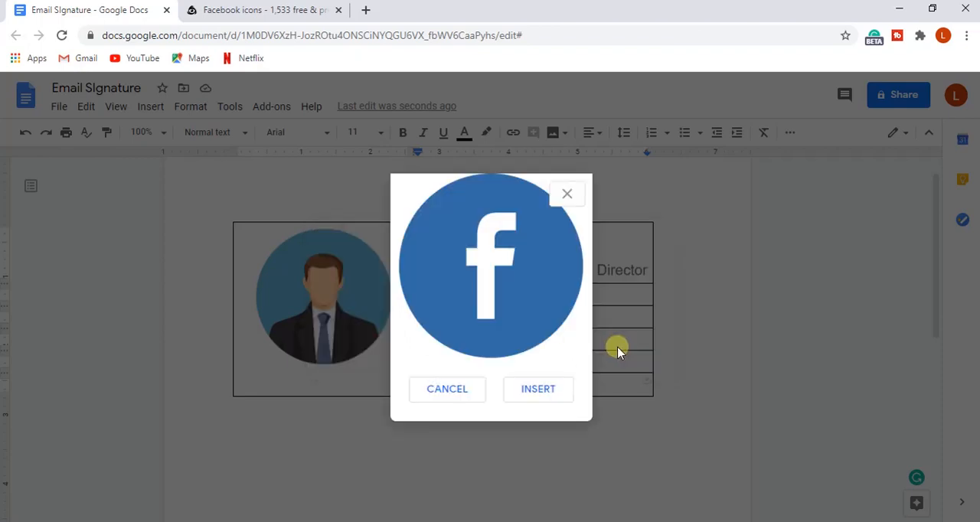
left_click(537, 389)
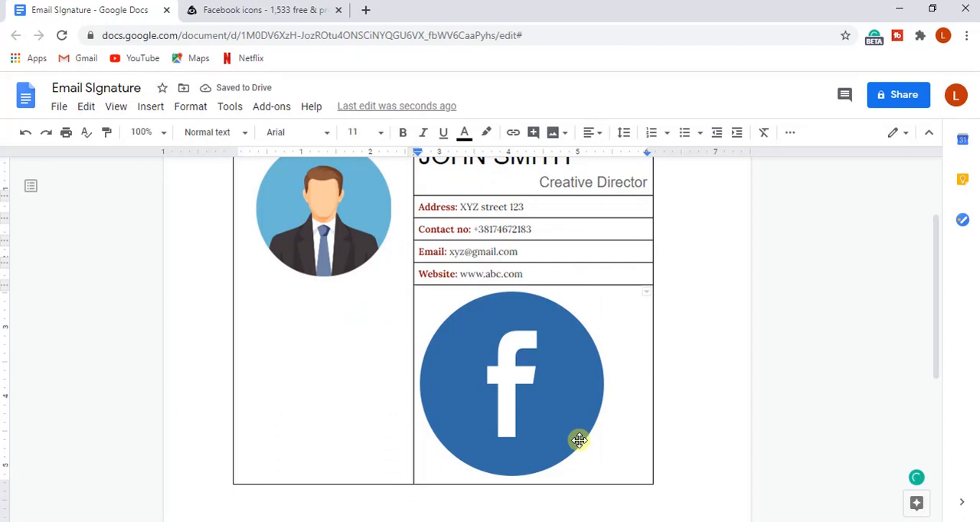
left_click(511, 383)
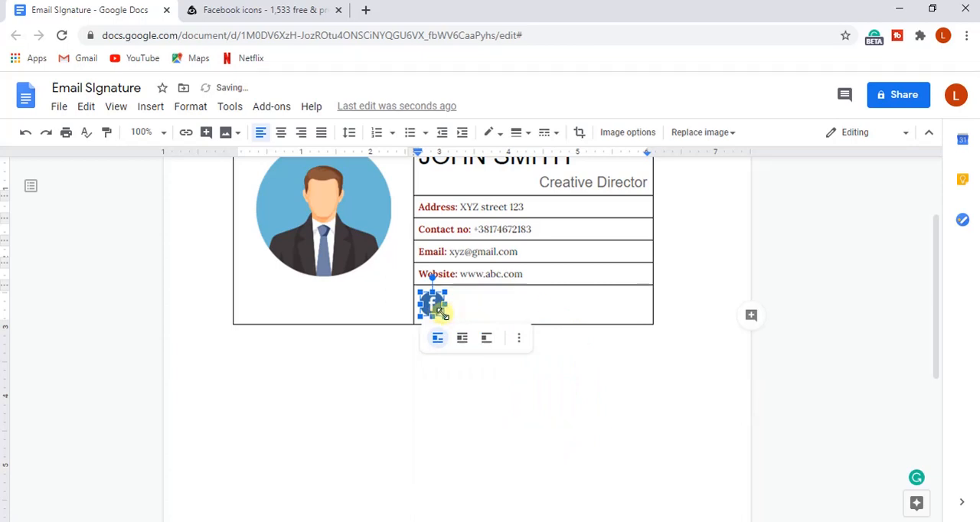
left_click(468, 307)
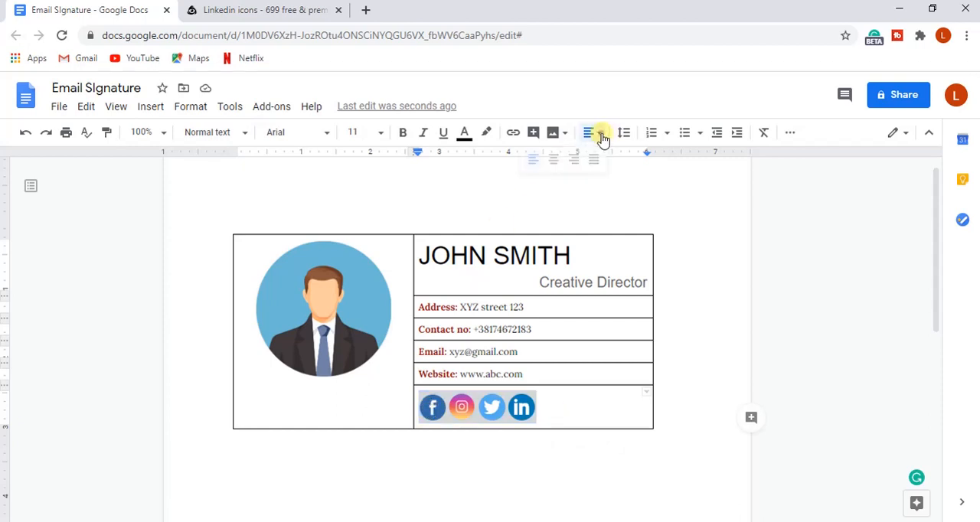
left_click(589, 132)
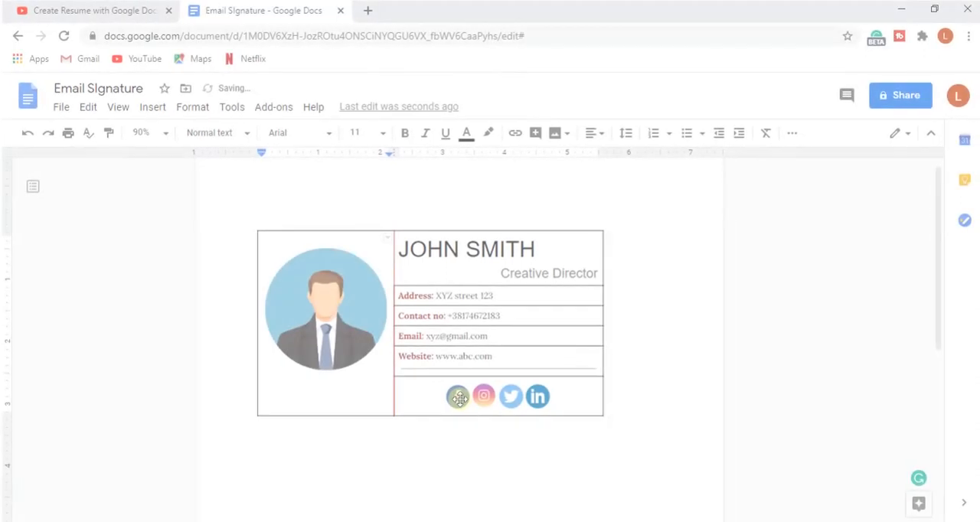
right_click(457, 396)
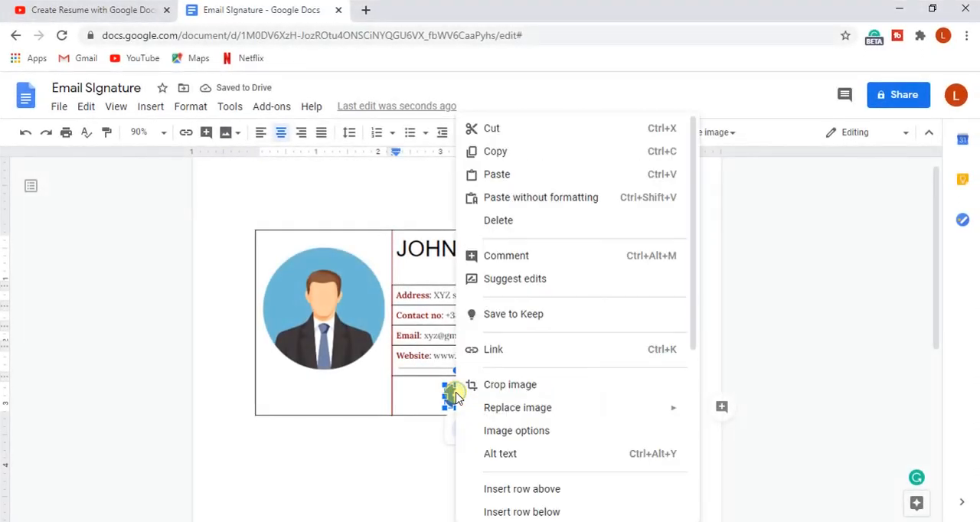
left_click(493, 349)
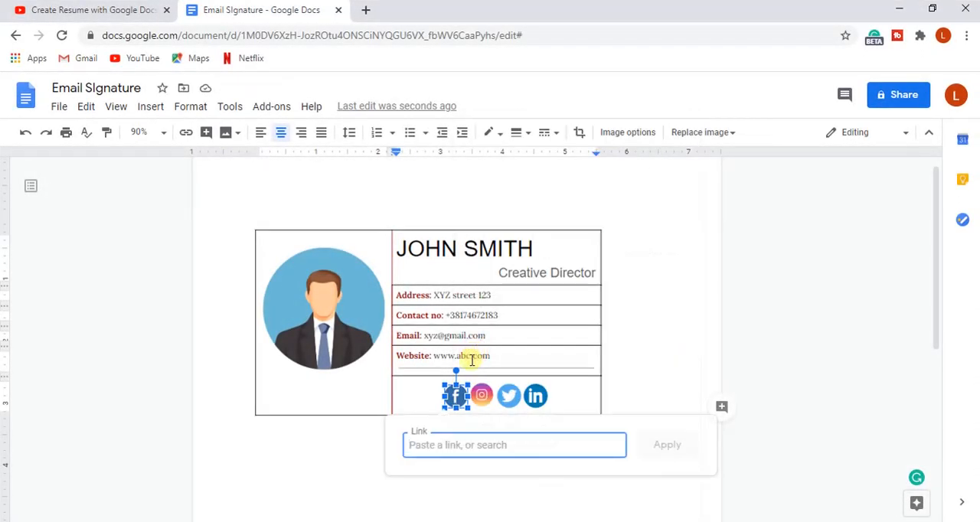
type("www.")
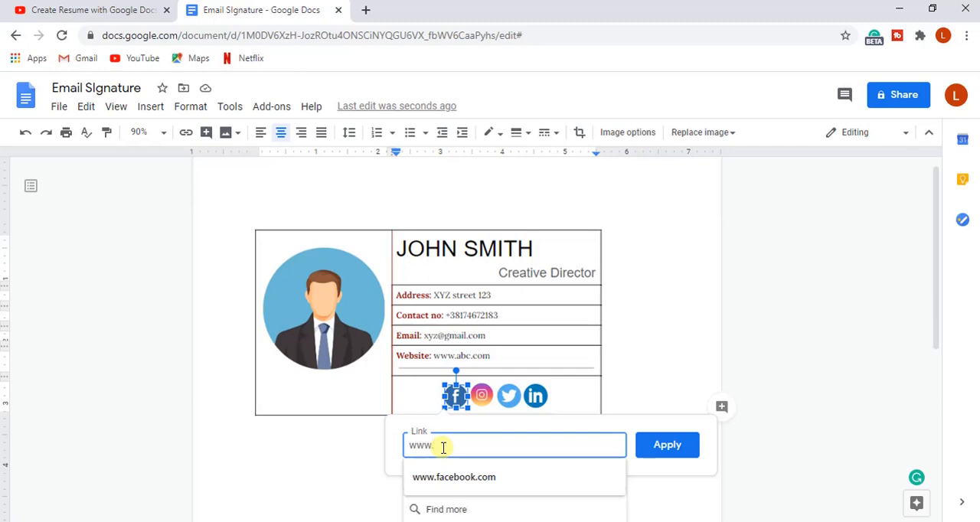
left_click(454, 476)
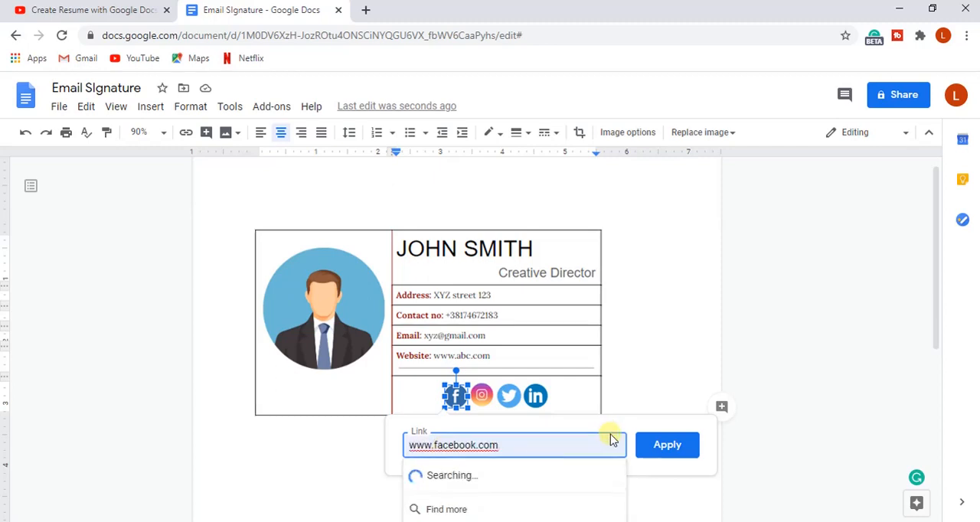
left_click(667, 444)
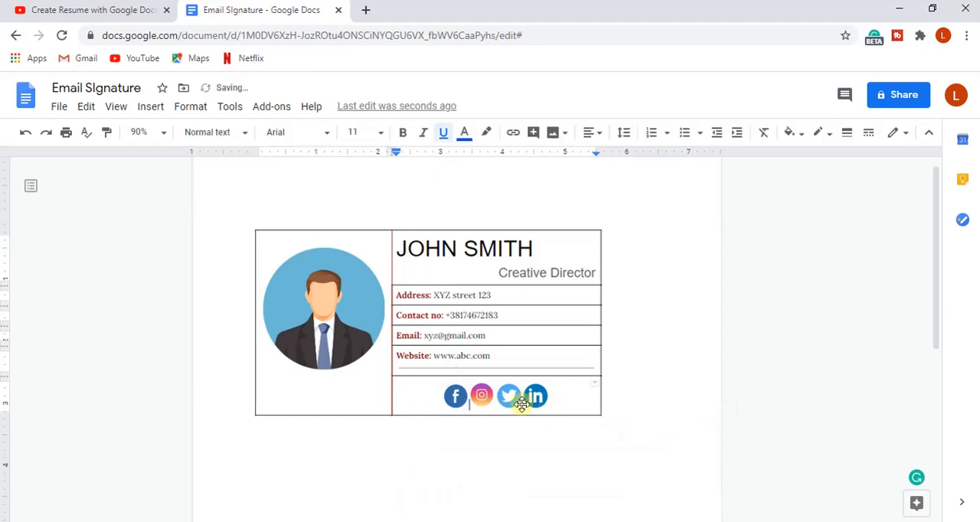
left_click(455, 396)
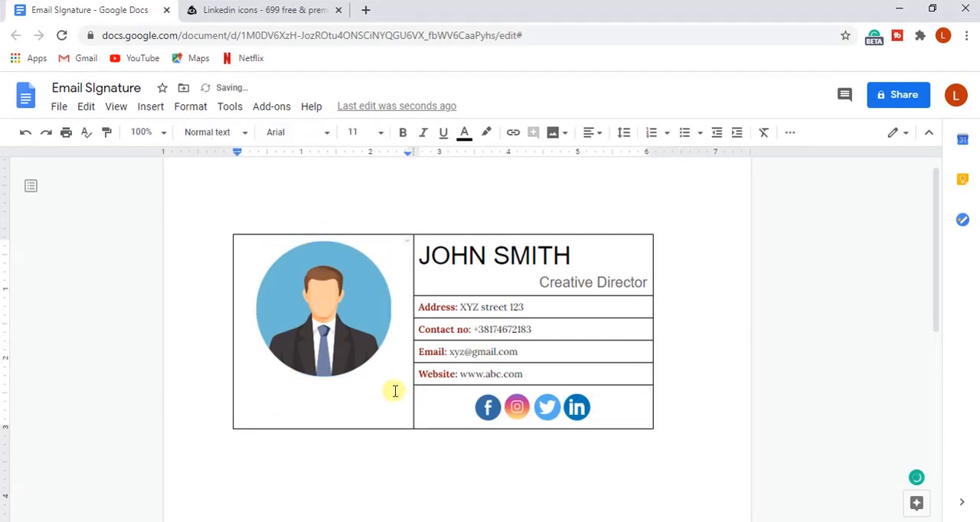
Step: Type 'Company Name' beneath the avatar and select it for formatting
type("Company")
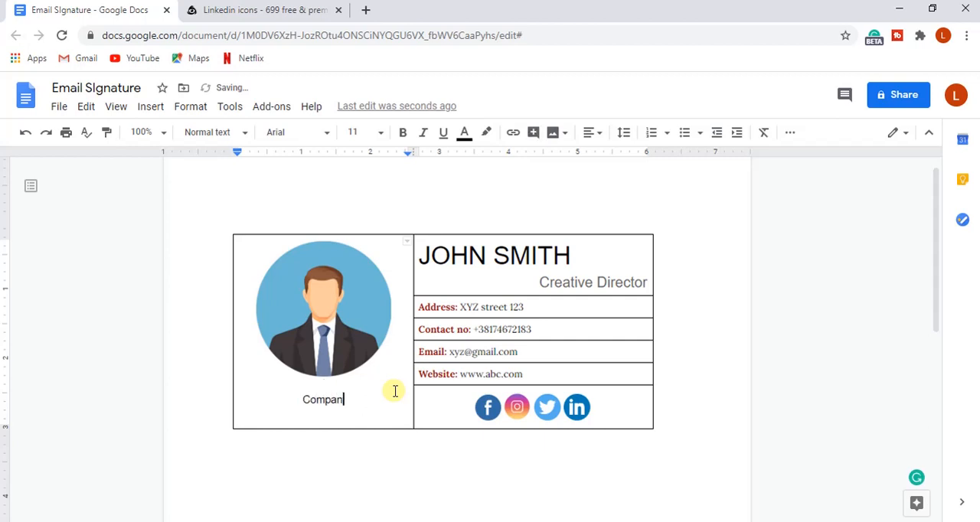
type("y Name")
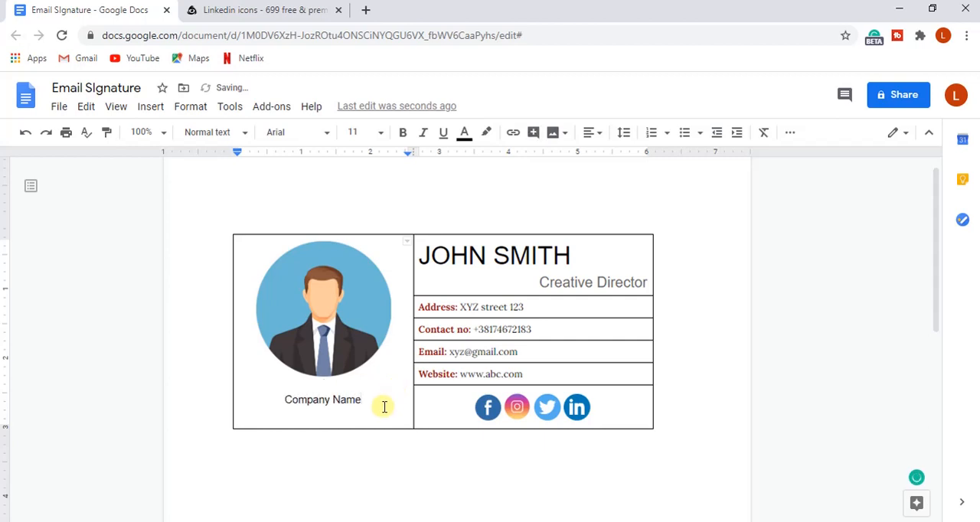
double_click(322, 400)
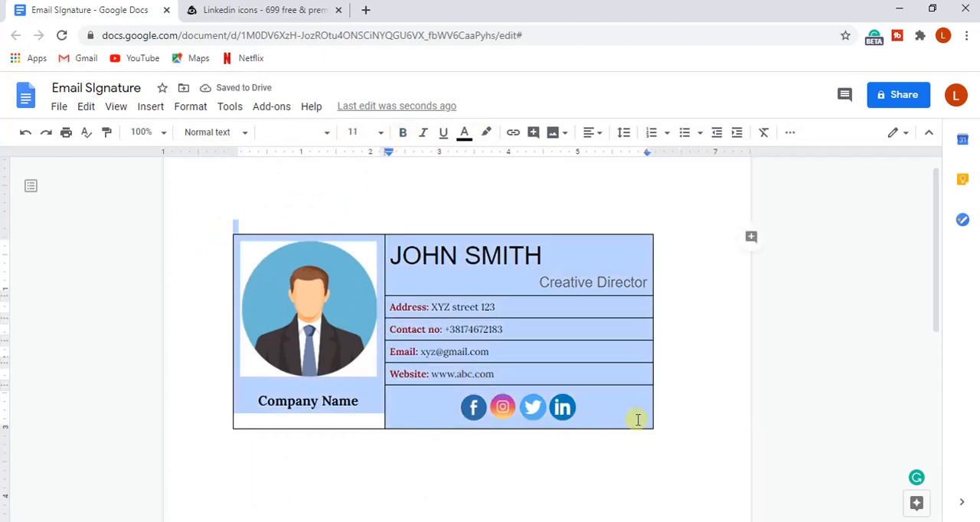
Step: Select the table borders and set the divider line width to 0.75pt
left_click(767, 159)
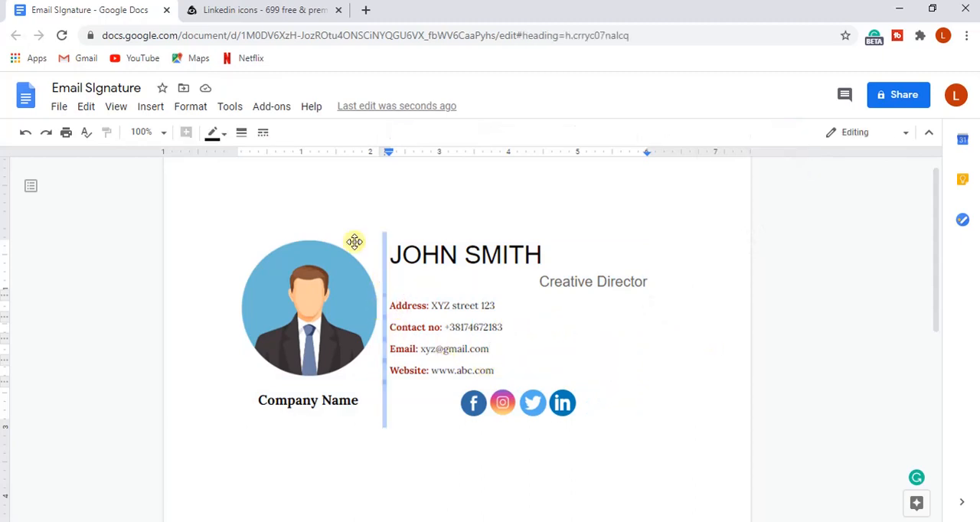
left_click(241, 132)
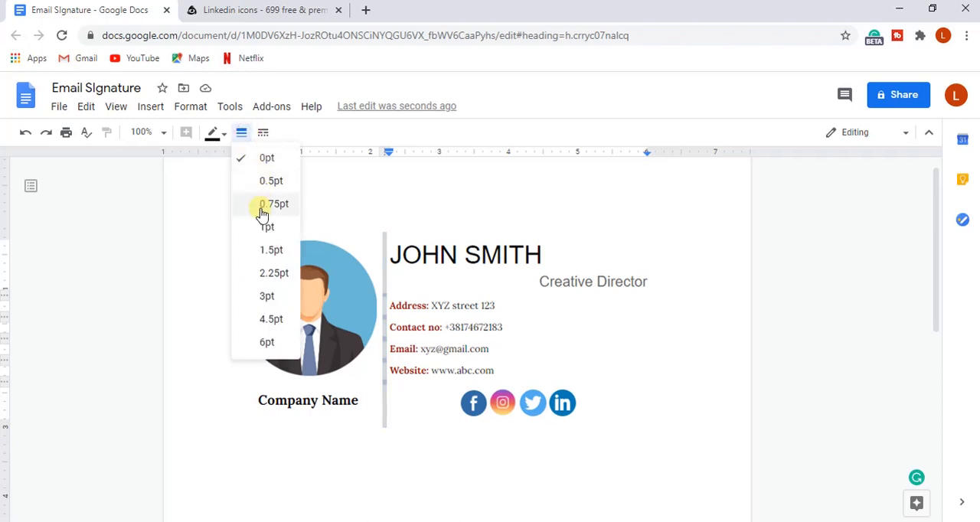
left_click(274, 203)
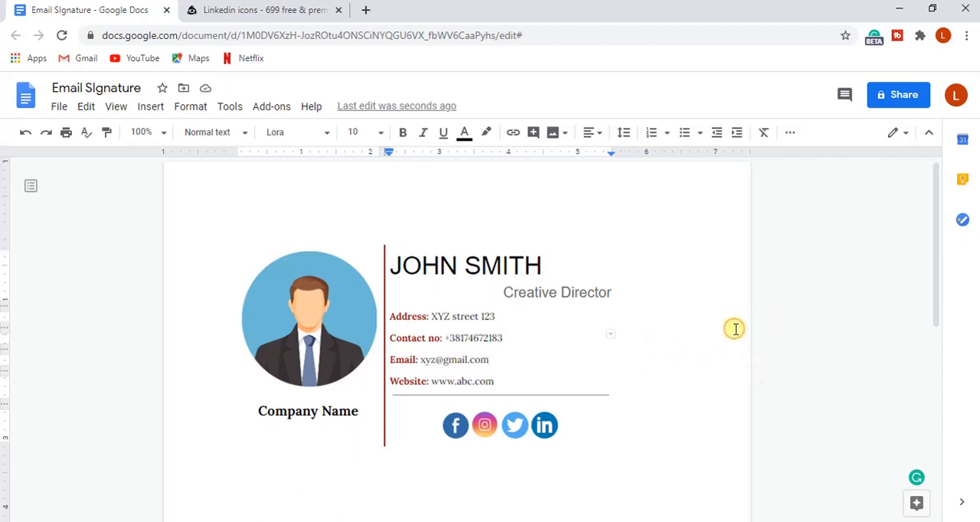
left_click(614, 393)
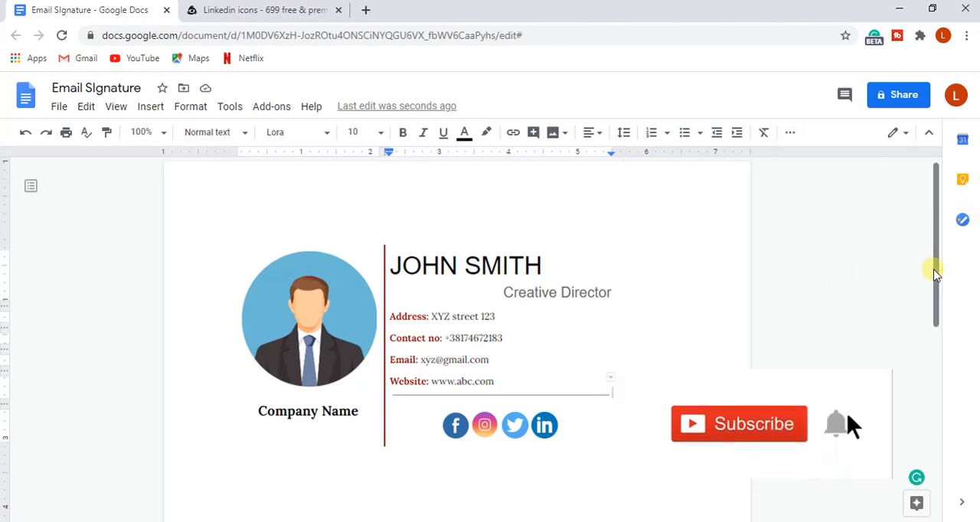
scroll("down", 3)
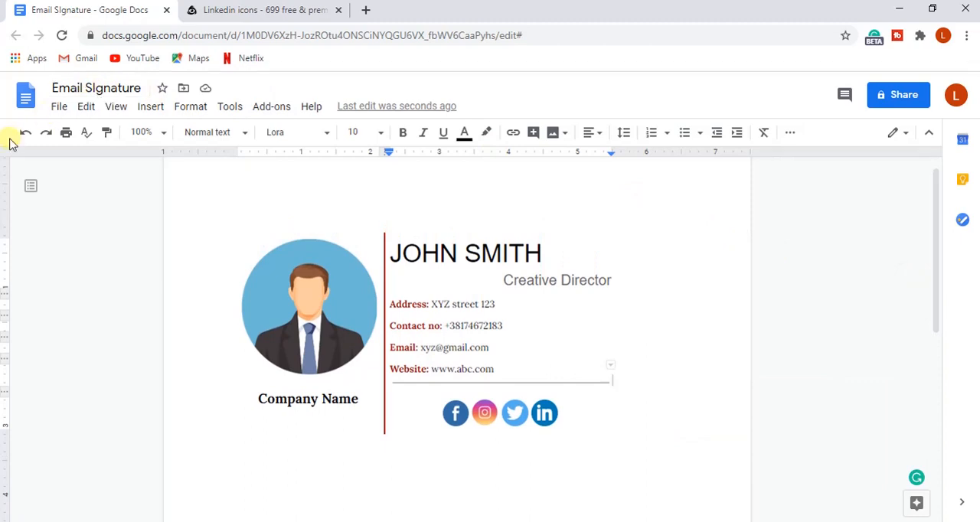
mouse_move(371, 256)
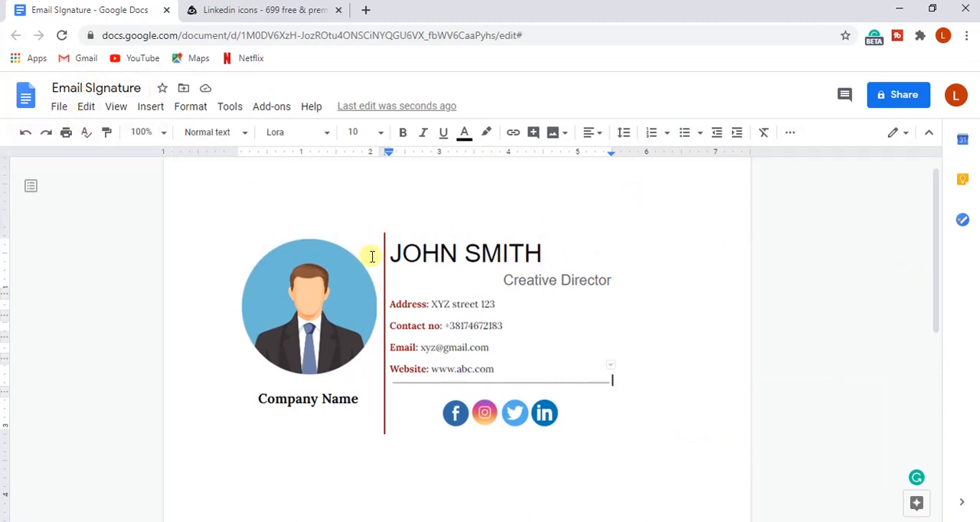
mouse_move(775, 484)
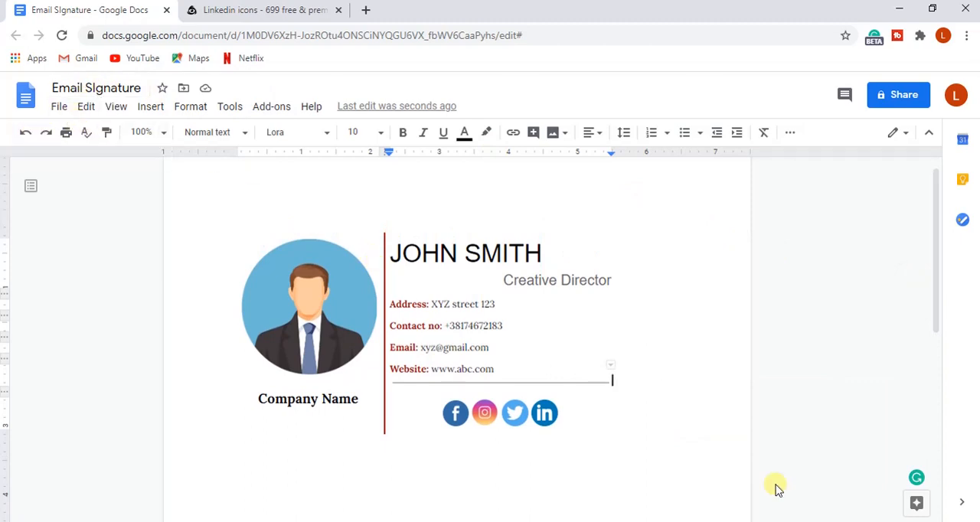